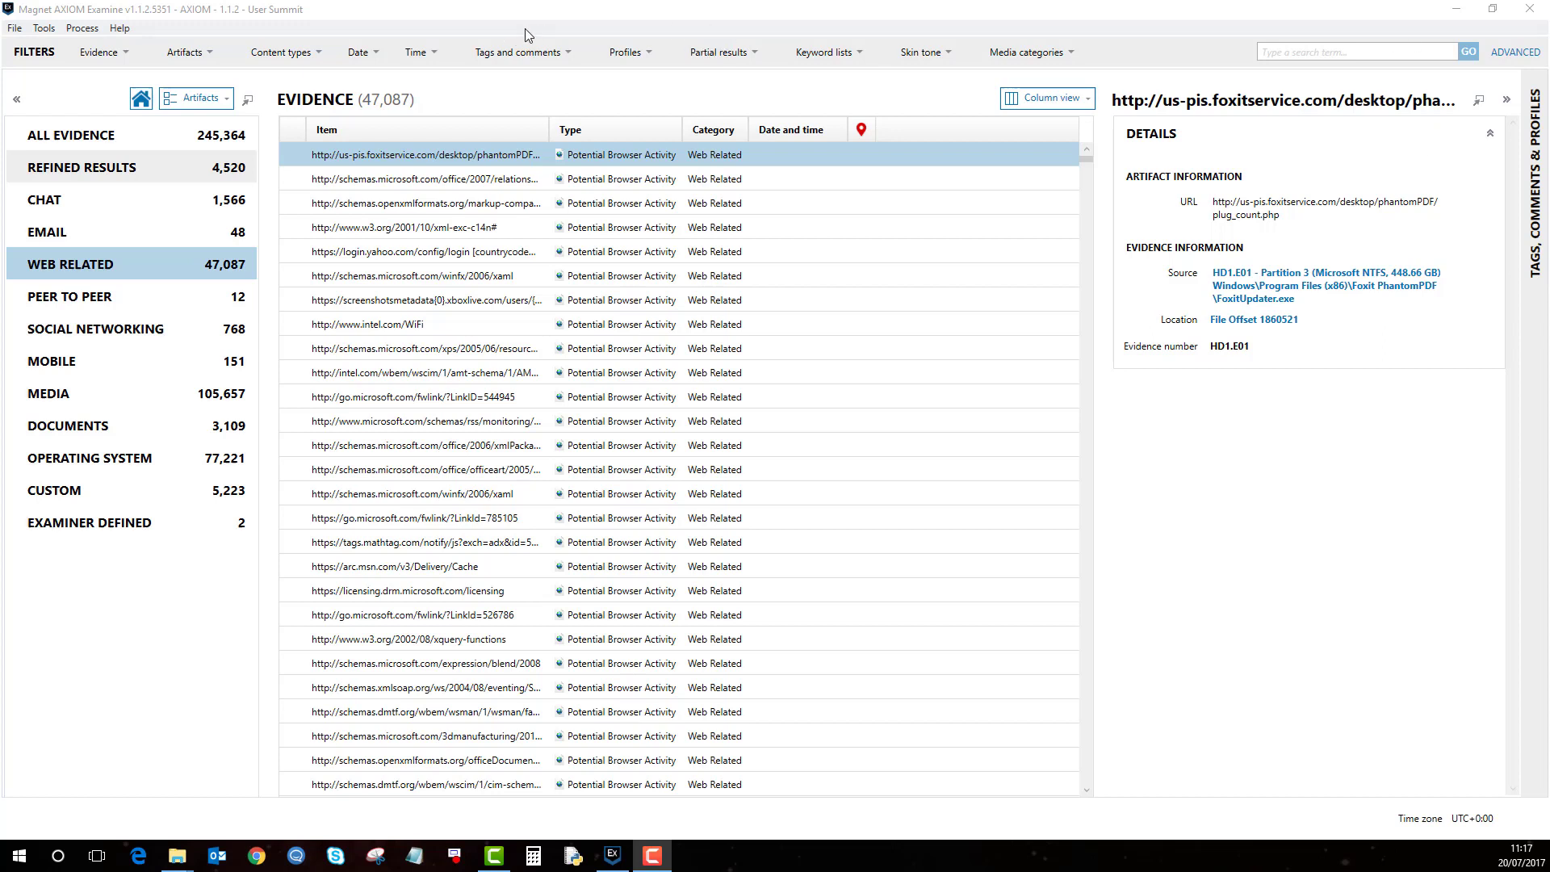
- Launch AXIOM Process from the Process menu to add new evidence to the case
left_click(99, 52)
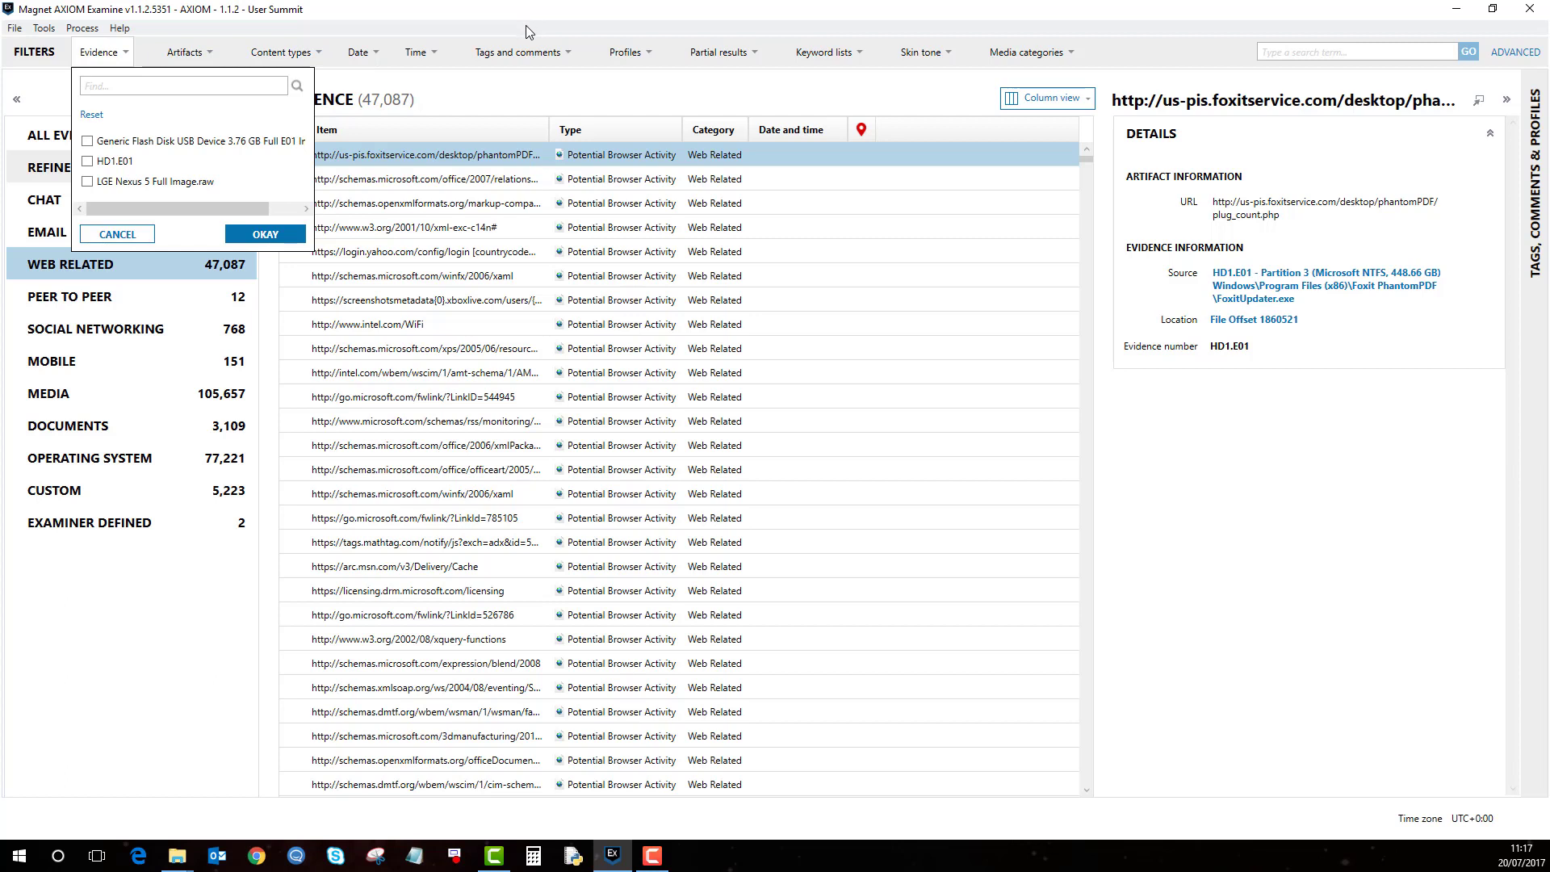
mouse_move(262, 111)
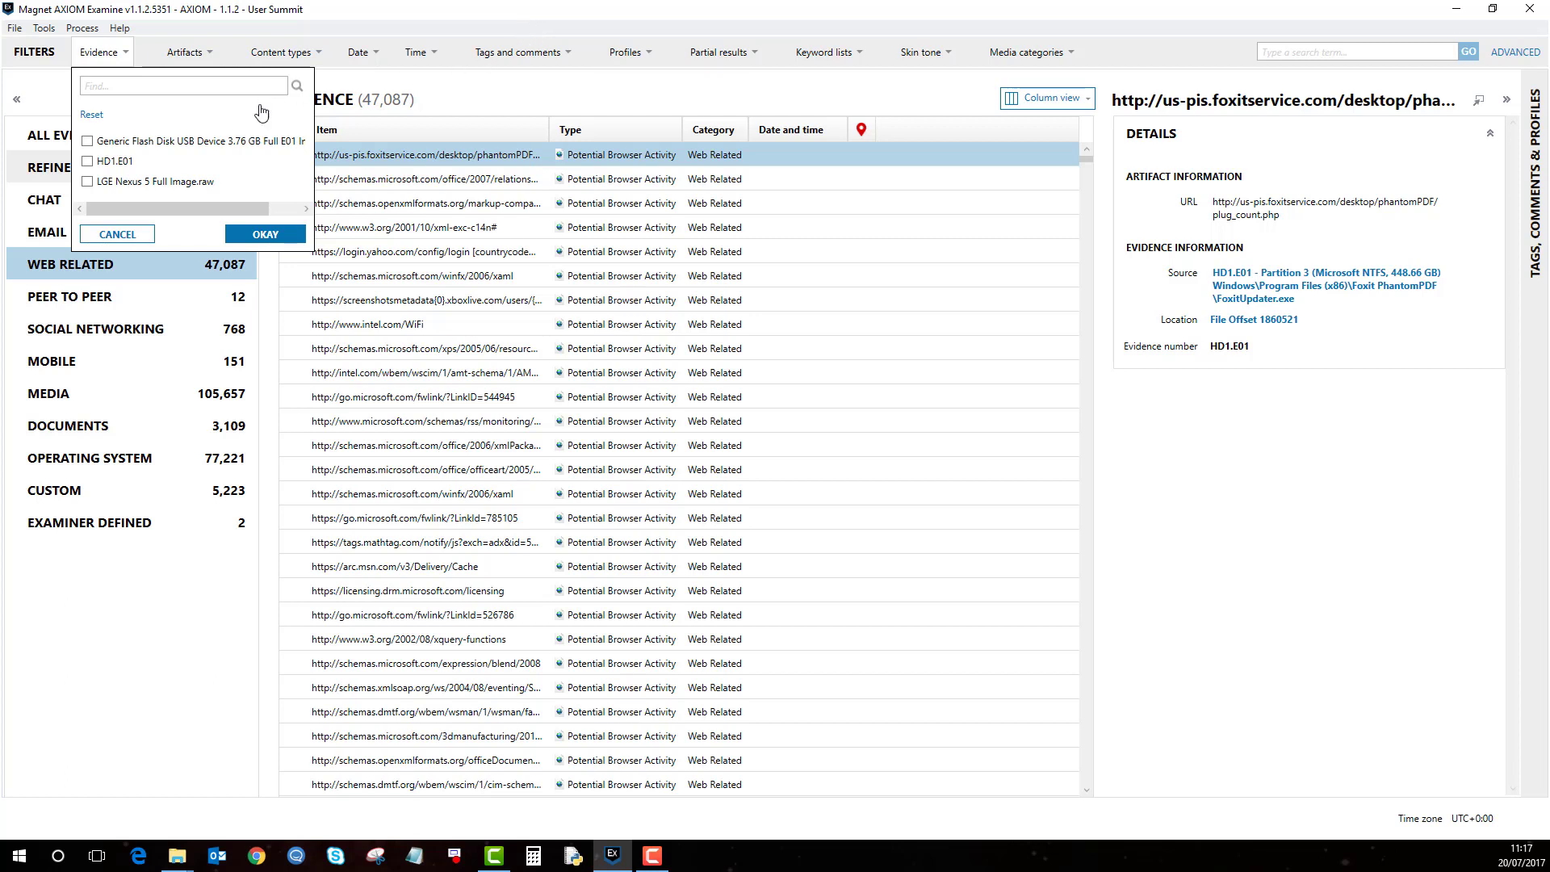
mouse_move(310, 135)
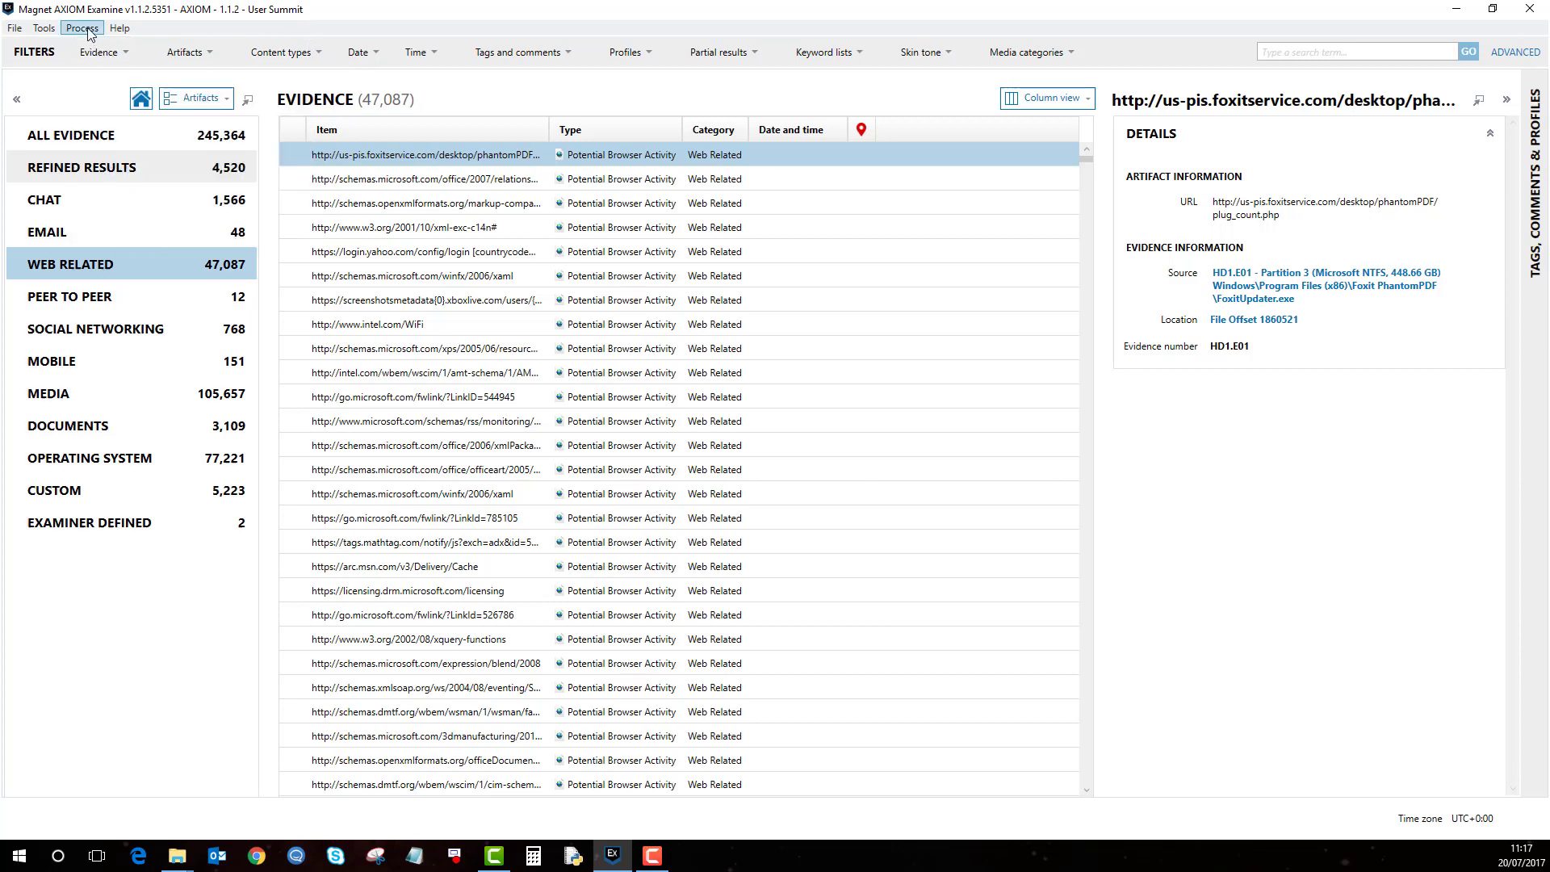
left_click(81, 28)
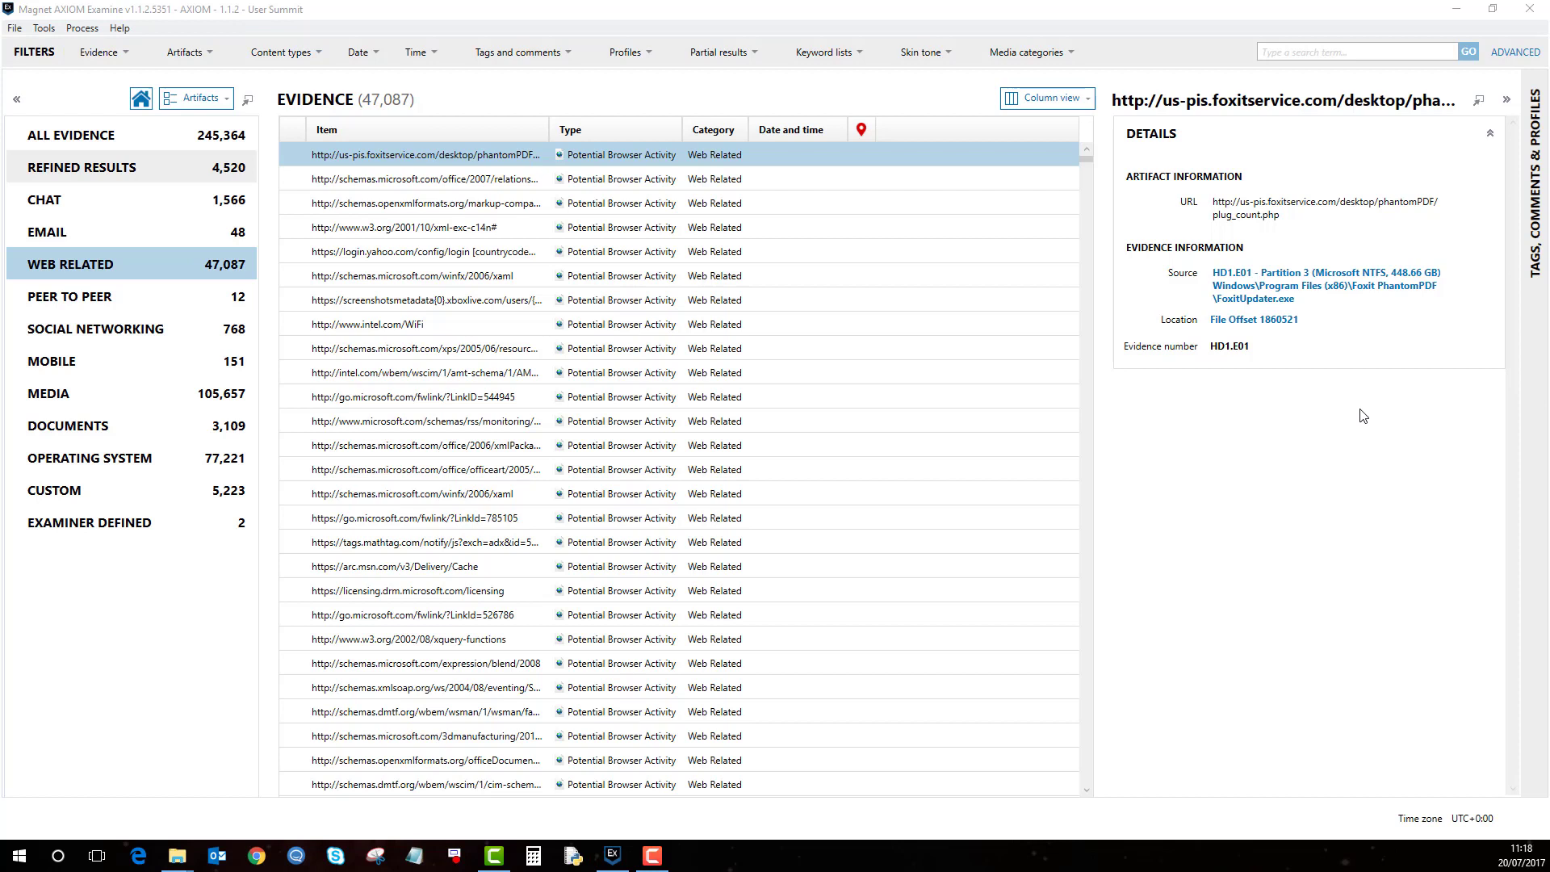
mouse_move(1335, 417)
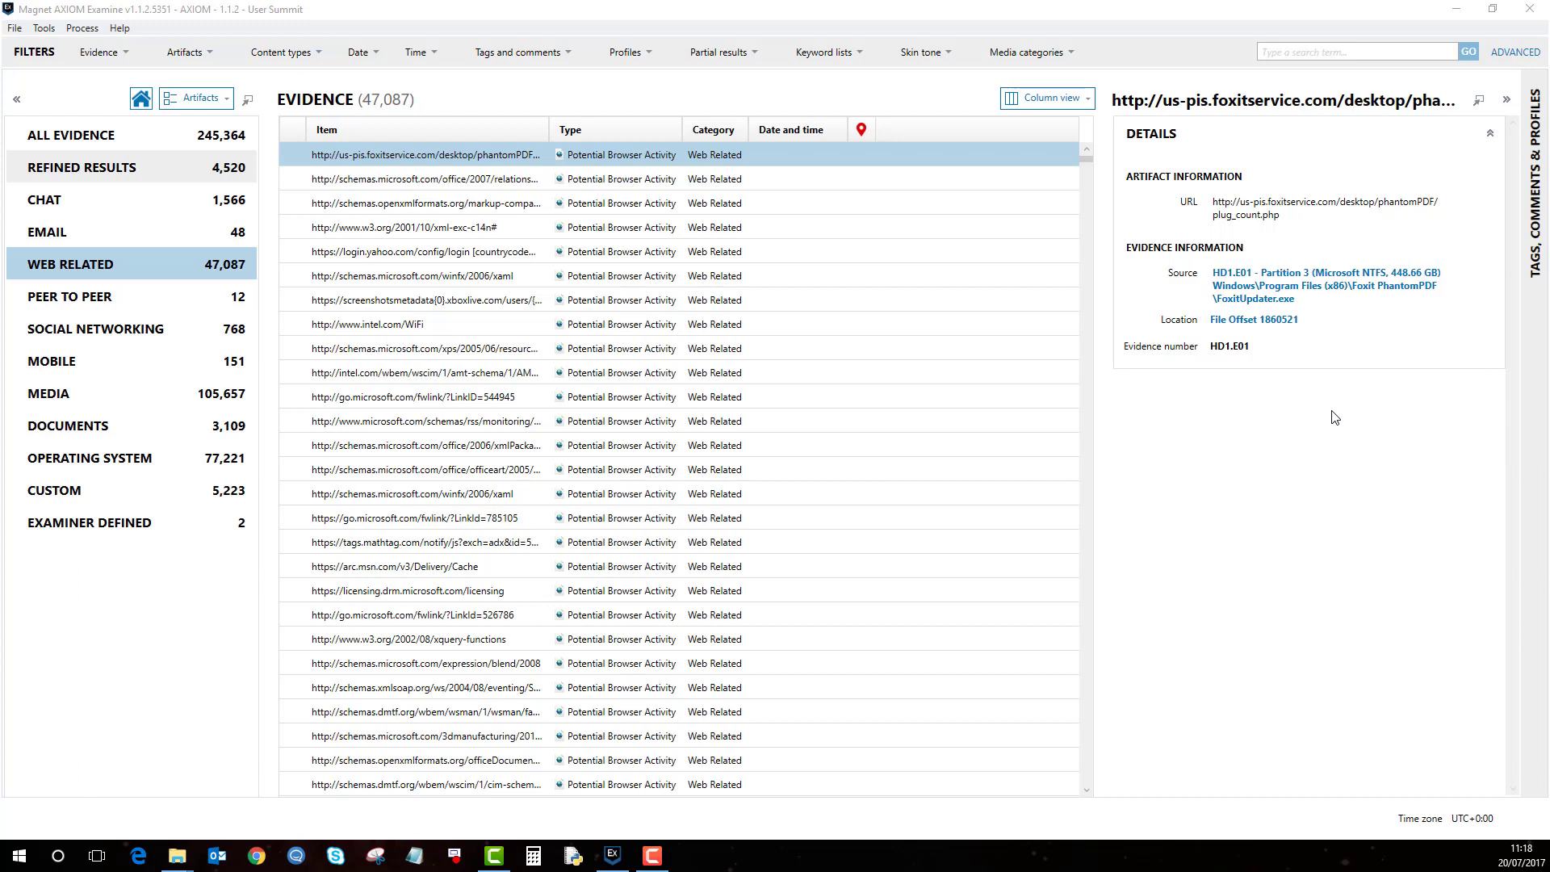
mouse_move(1348, 426)
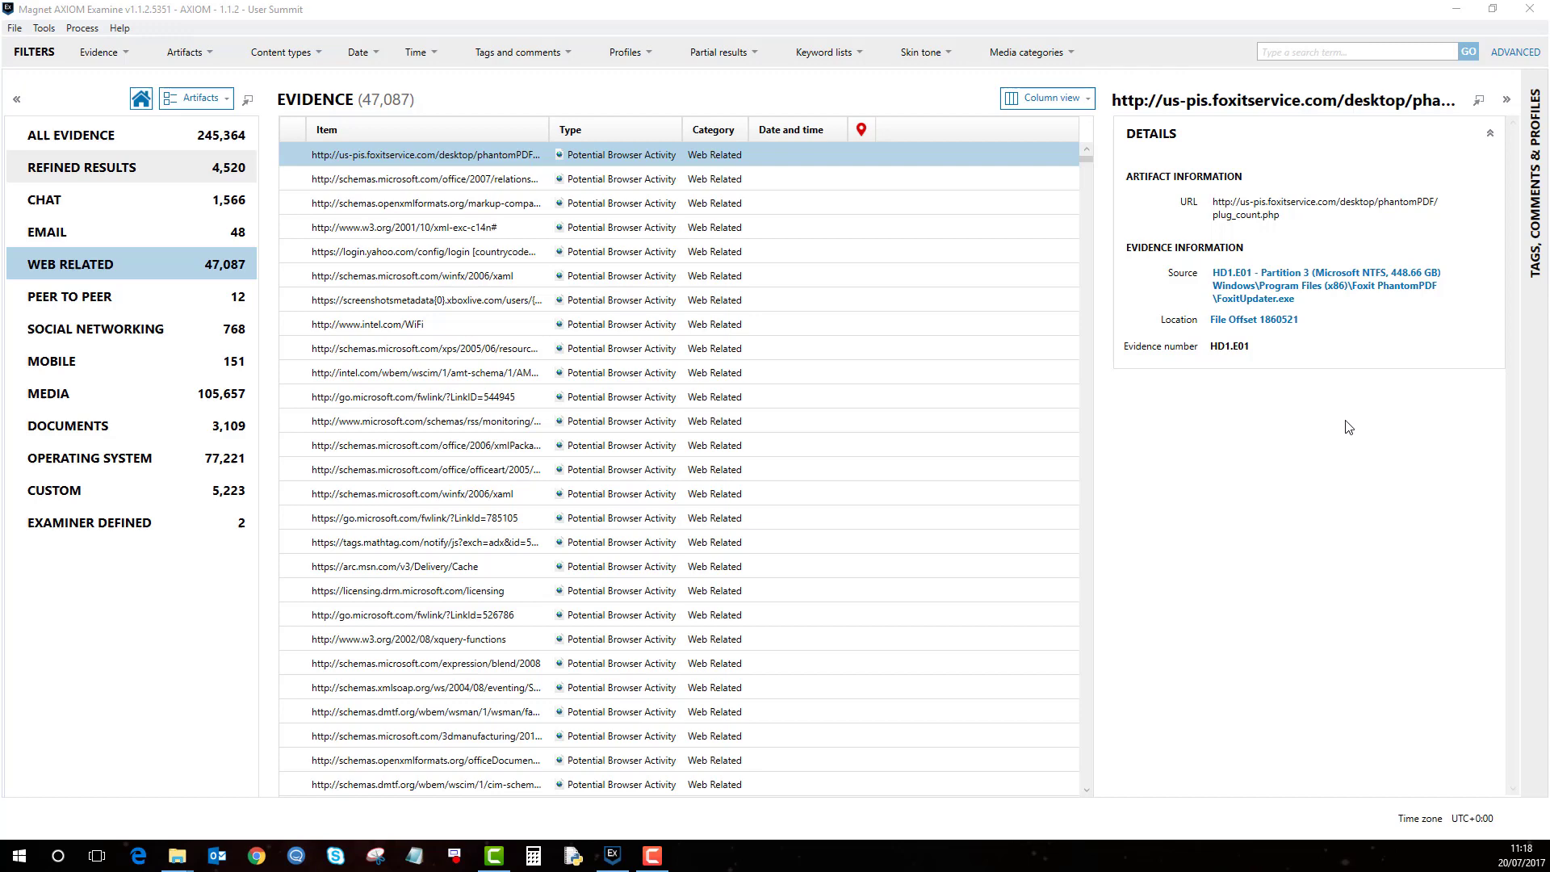
mouse_move(1344, 438)
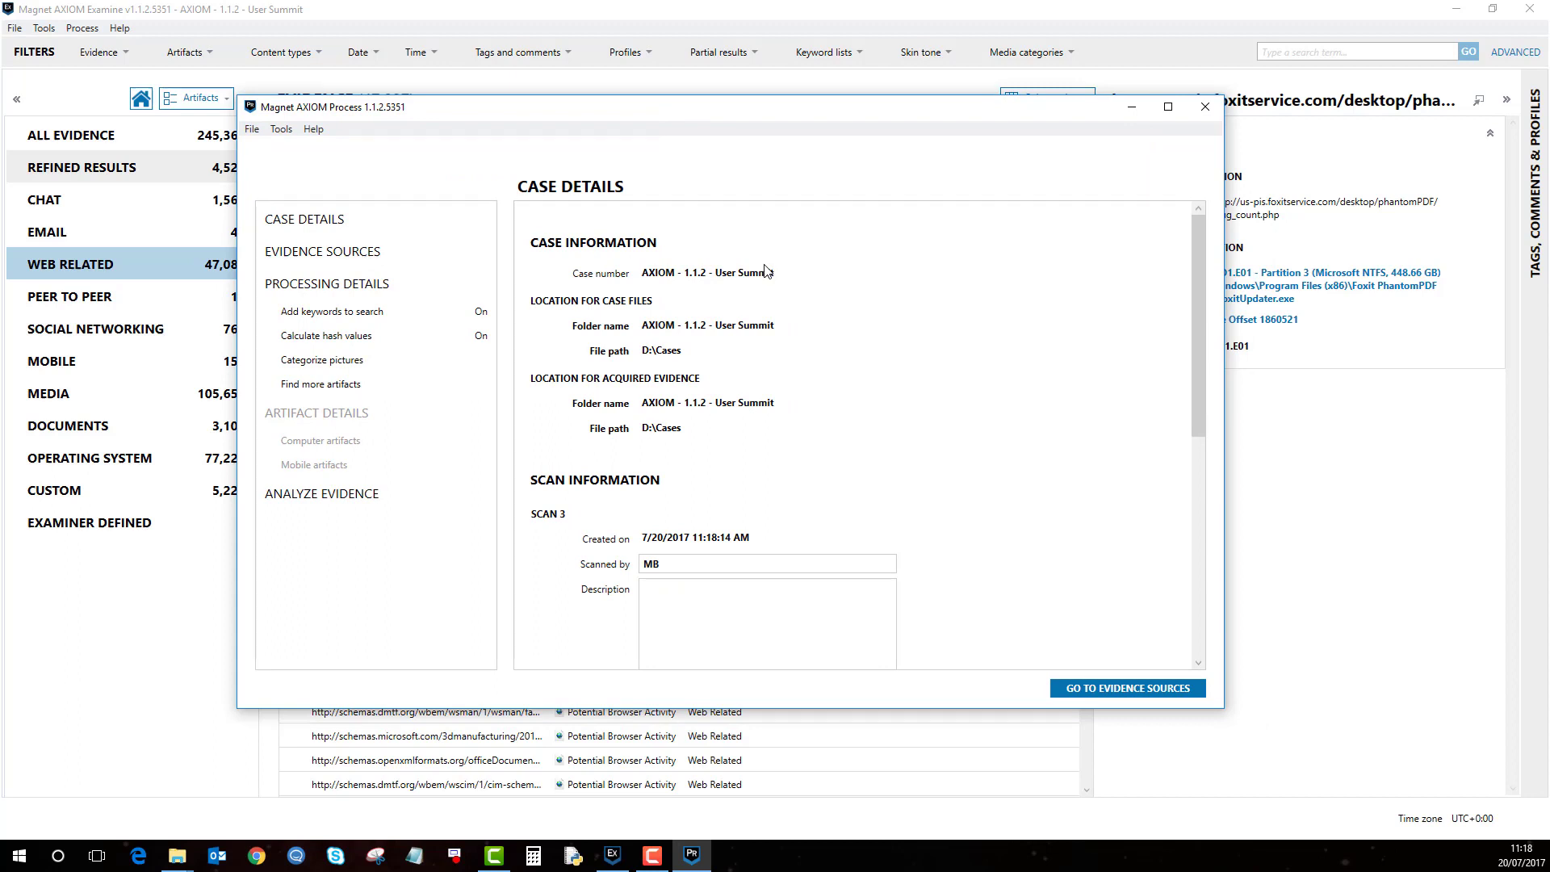
mouse_move(1053, 263)
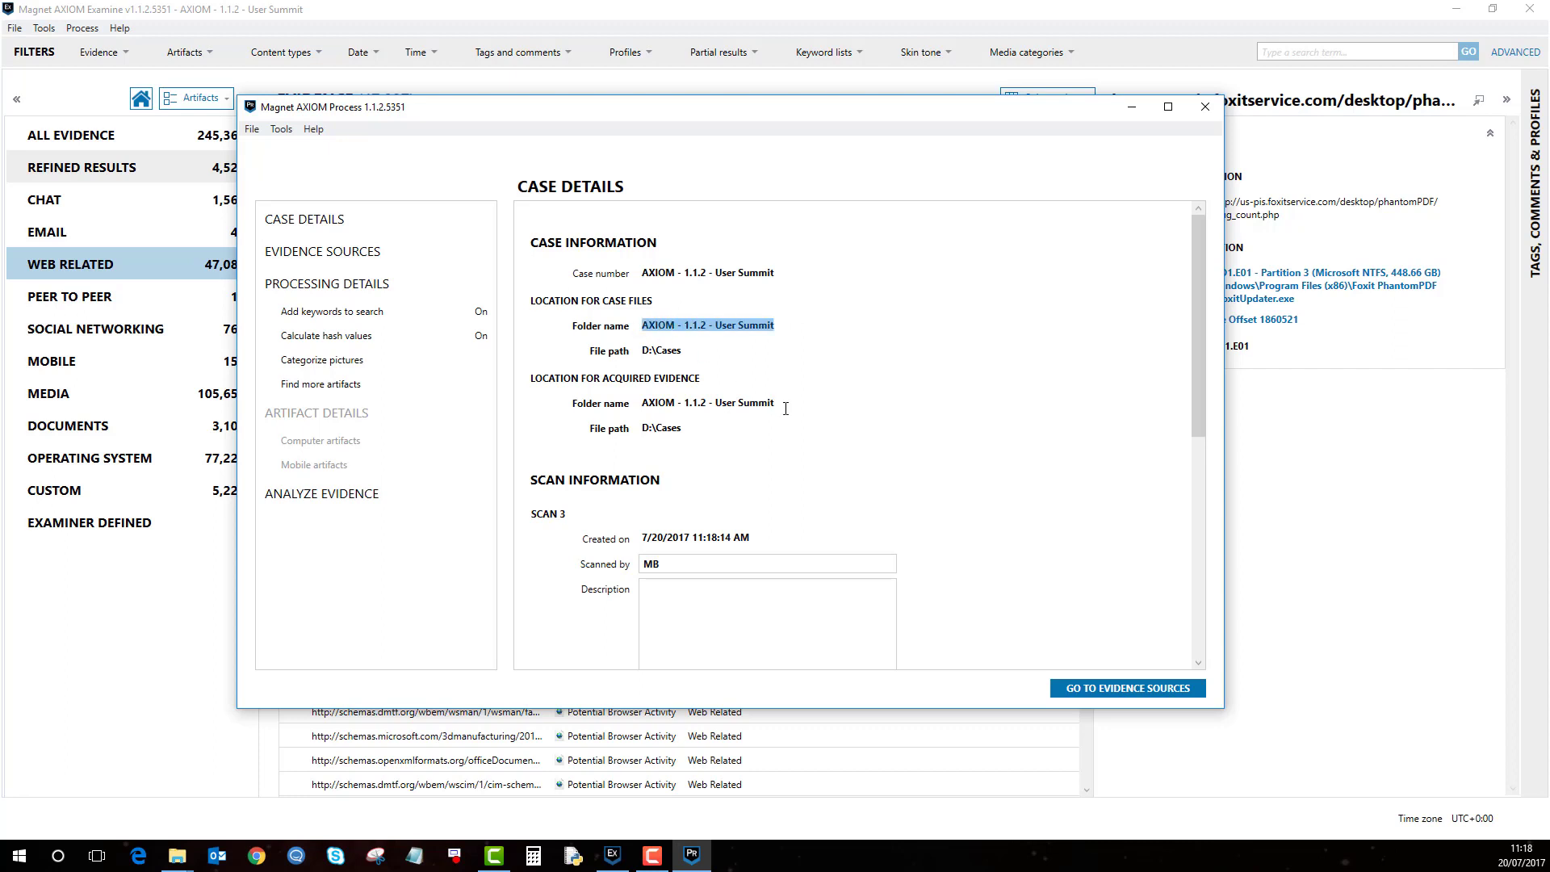
- Review the case's acquired-evidence folder name and continue to Evidence Sources
double_click(707, 402)
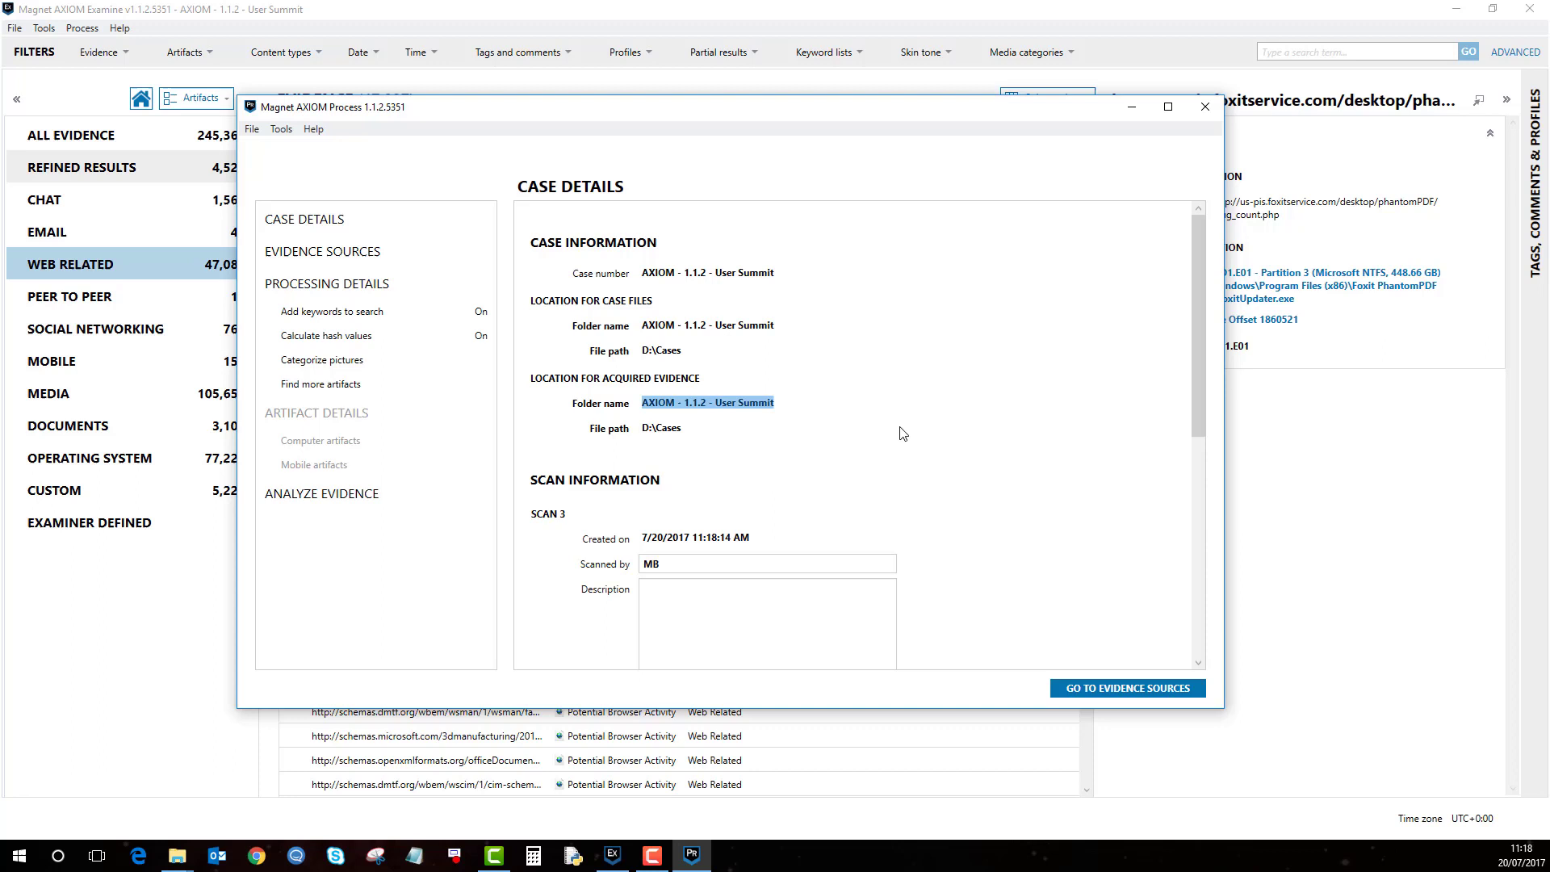
left_click(1126, 688)
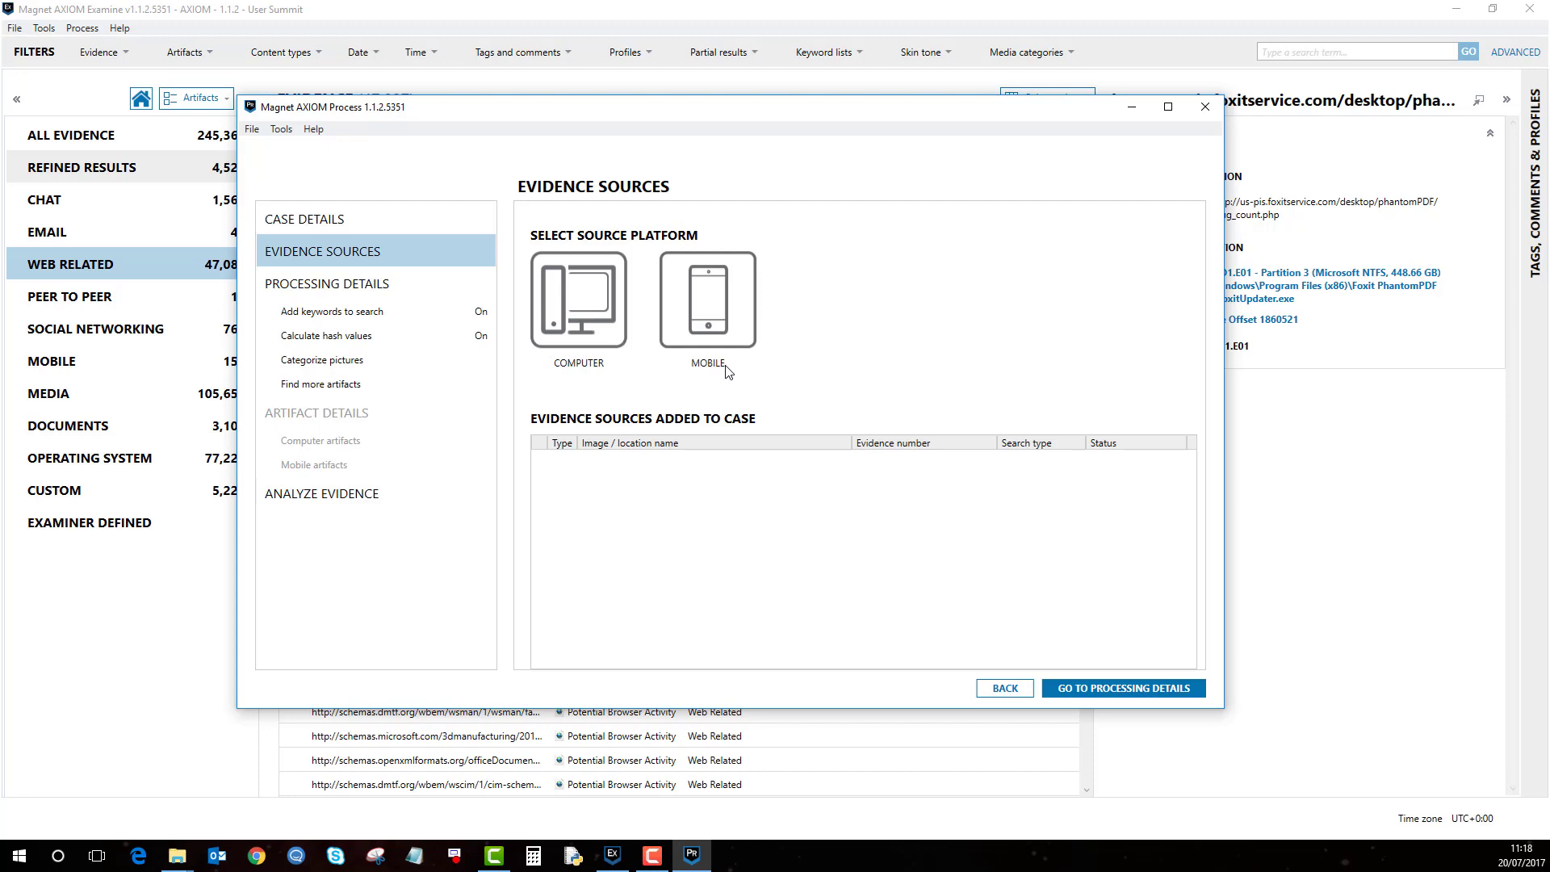
- Select Mobile > Android > Load Evidence > Image to reach the image file picker
left_click(706, 302)
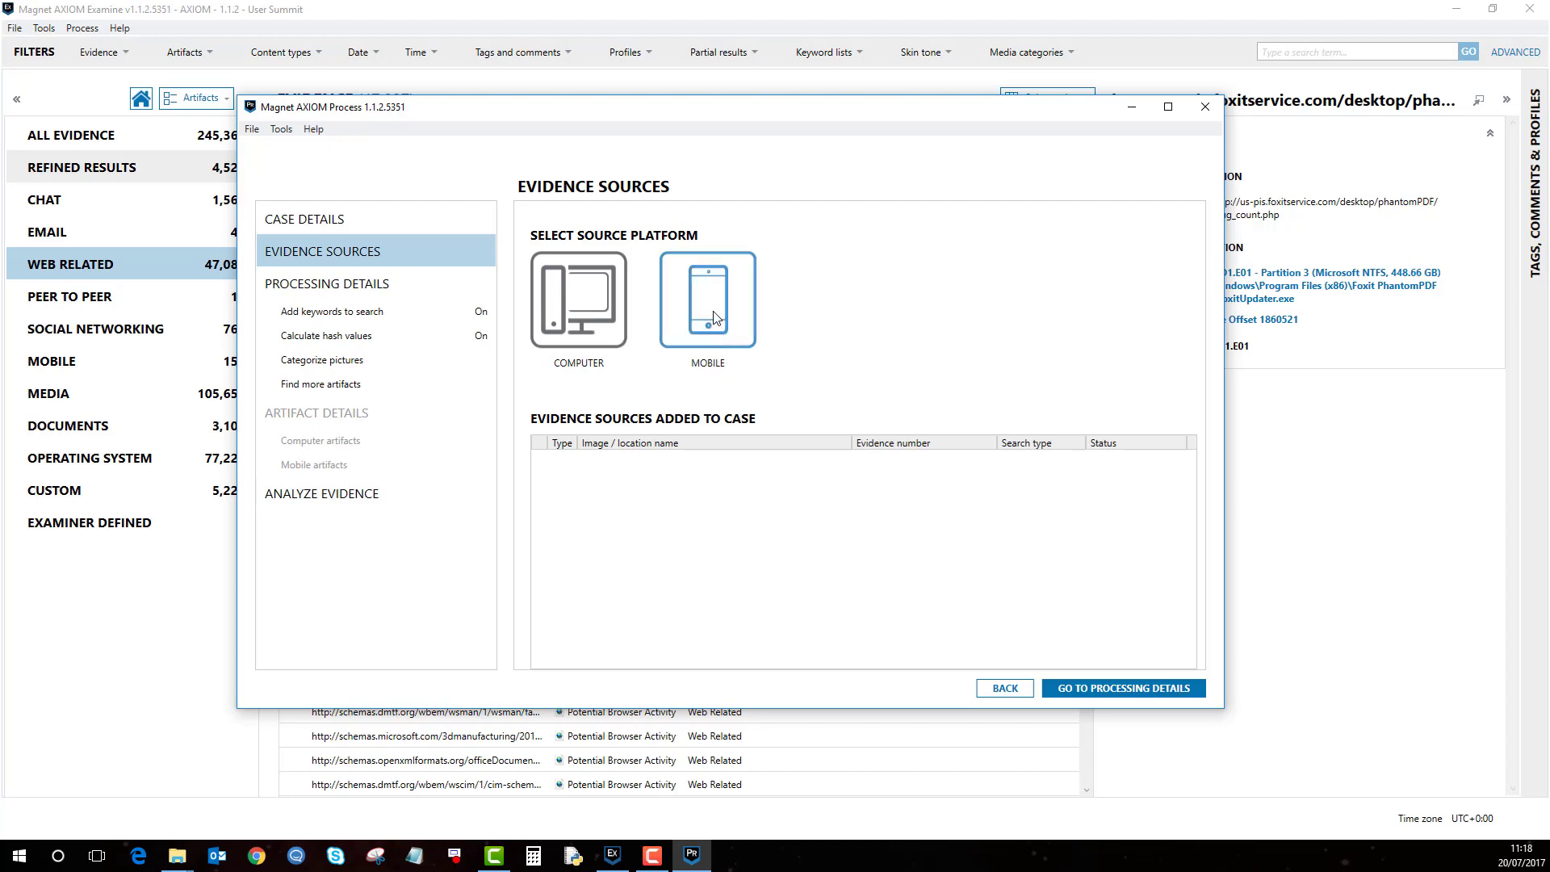
left_click(705, 300)
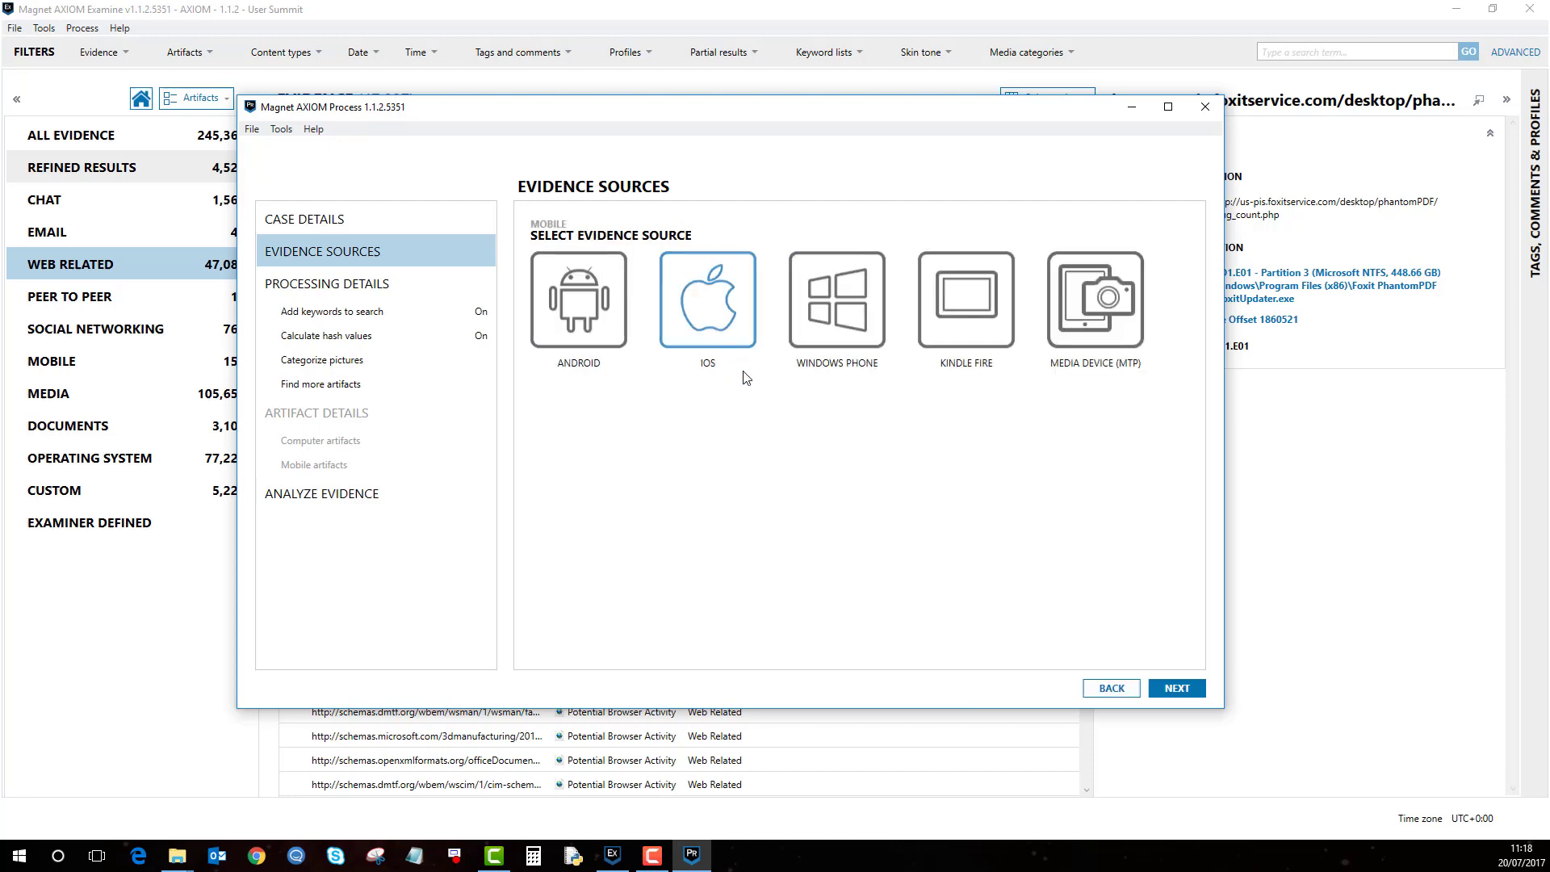
left_click(578, 300)
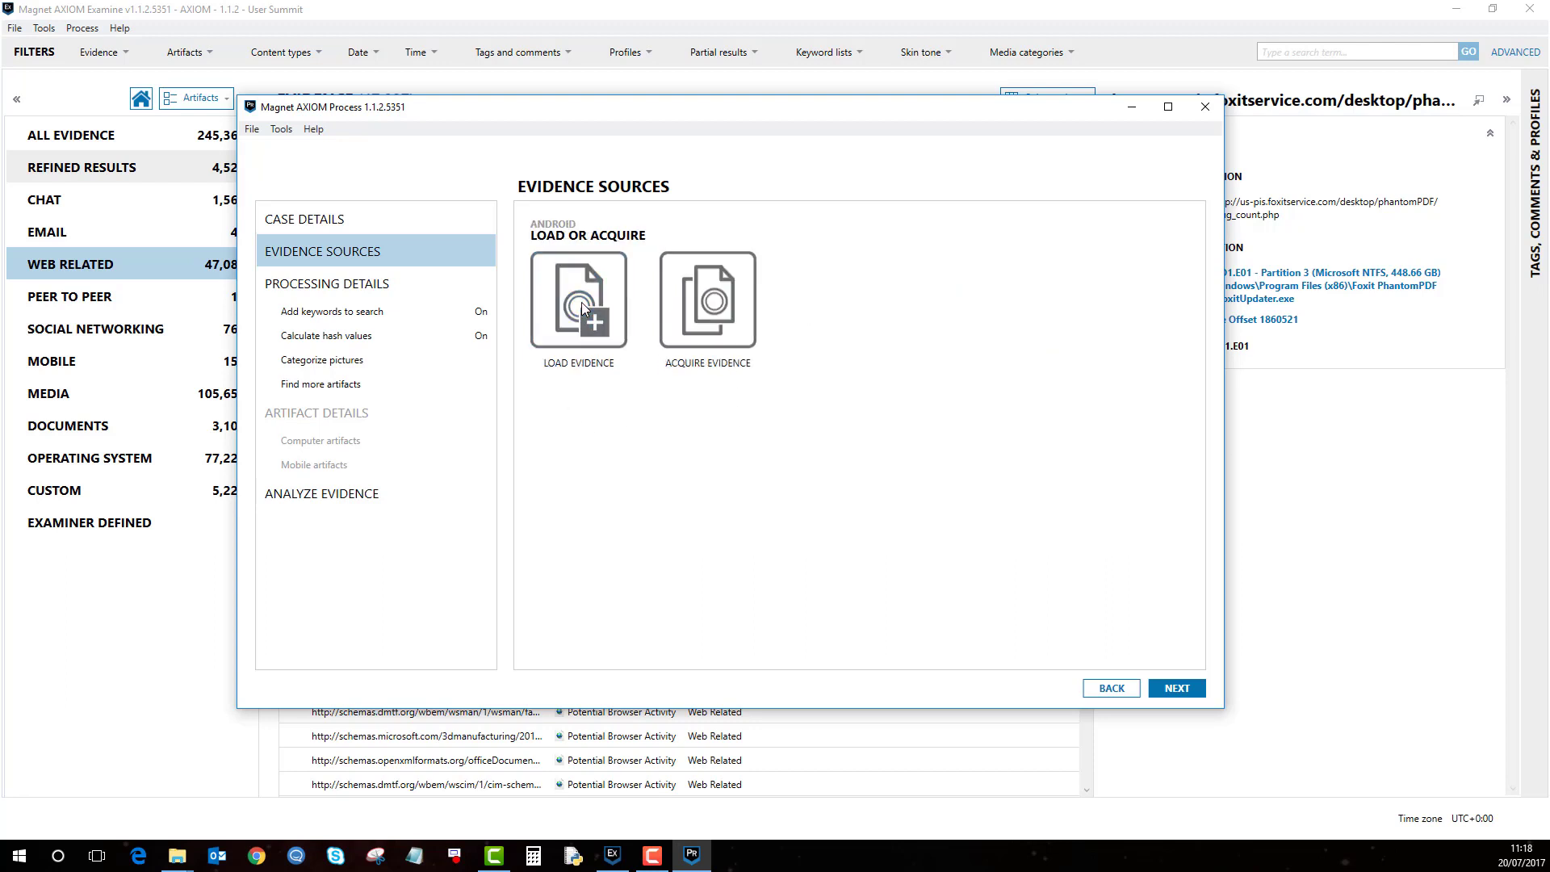
left_click(577, 302)
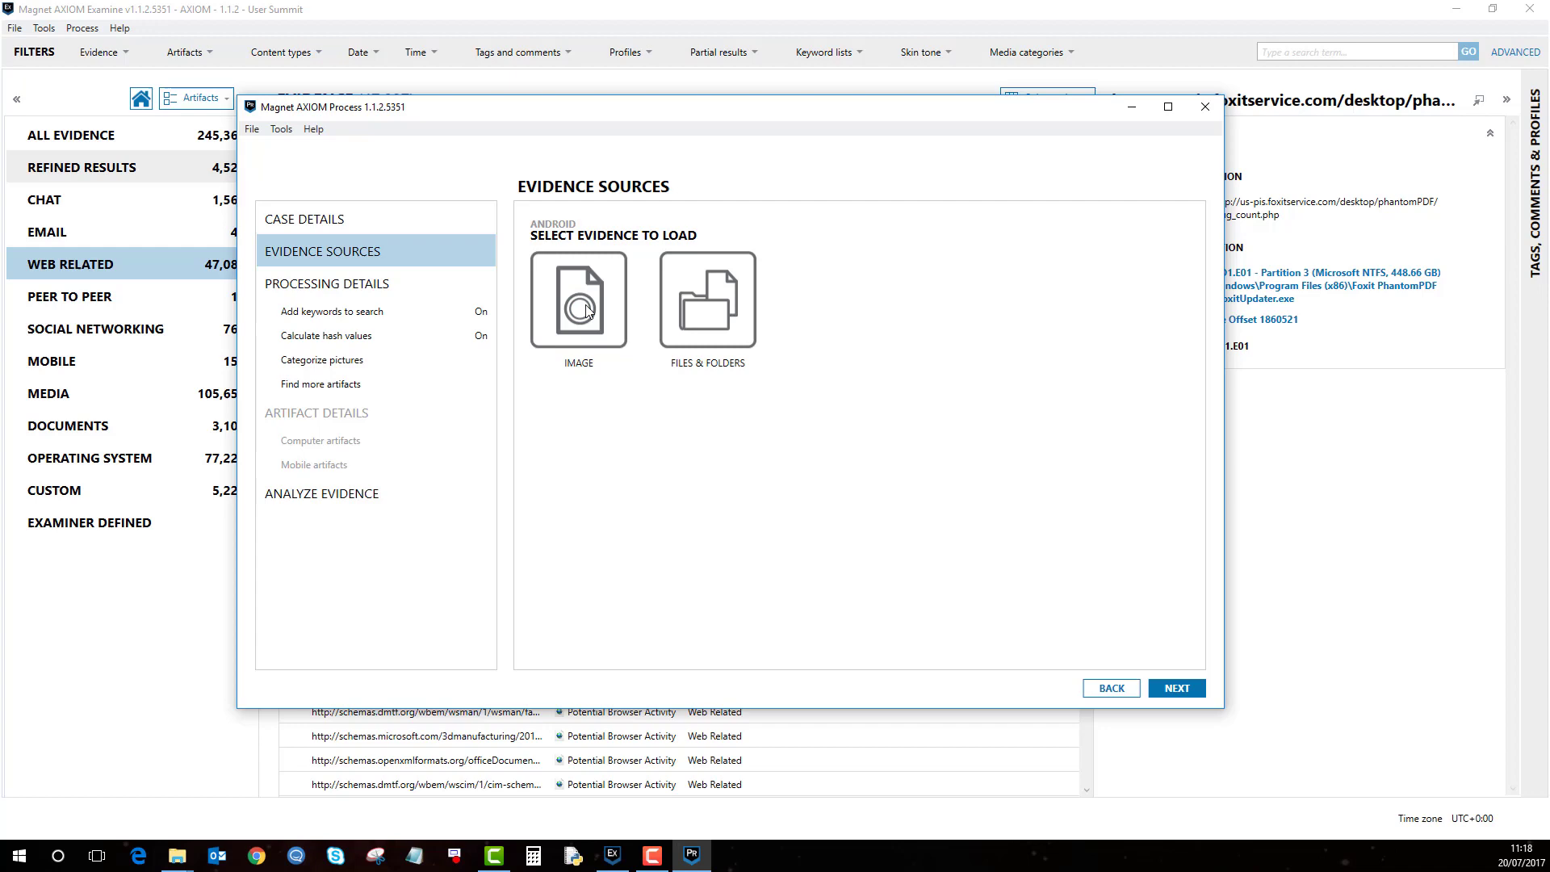
left_click(578, 302)
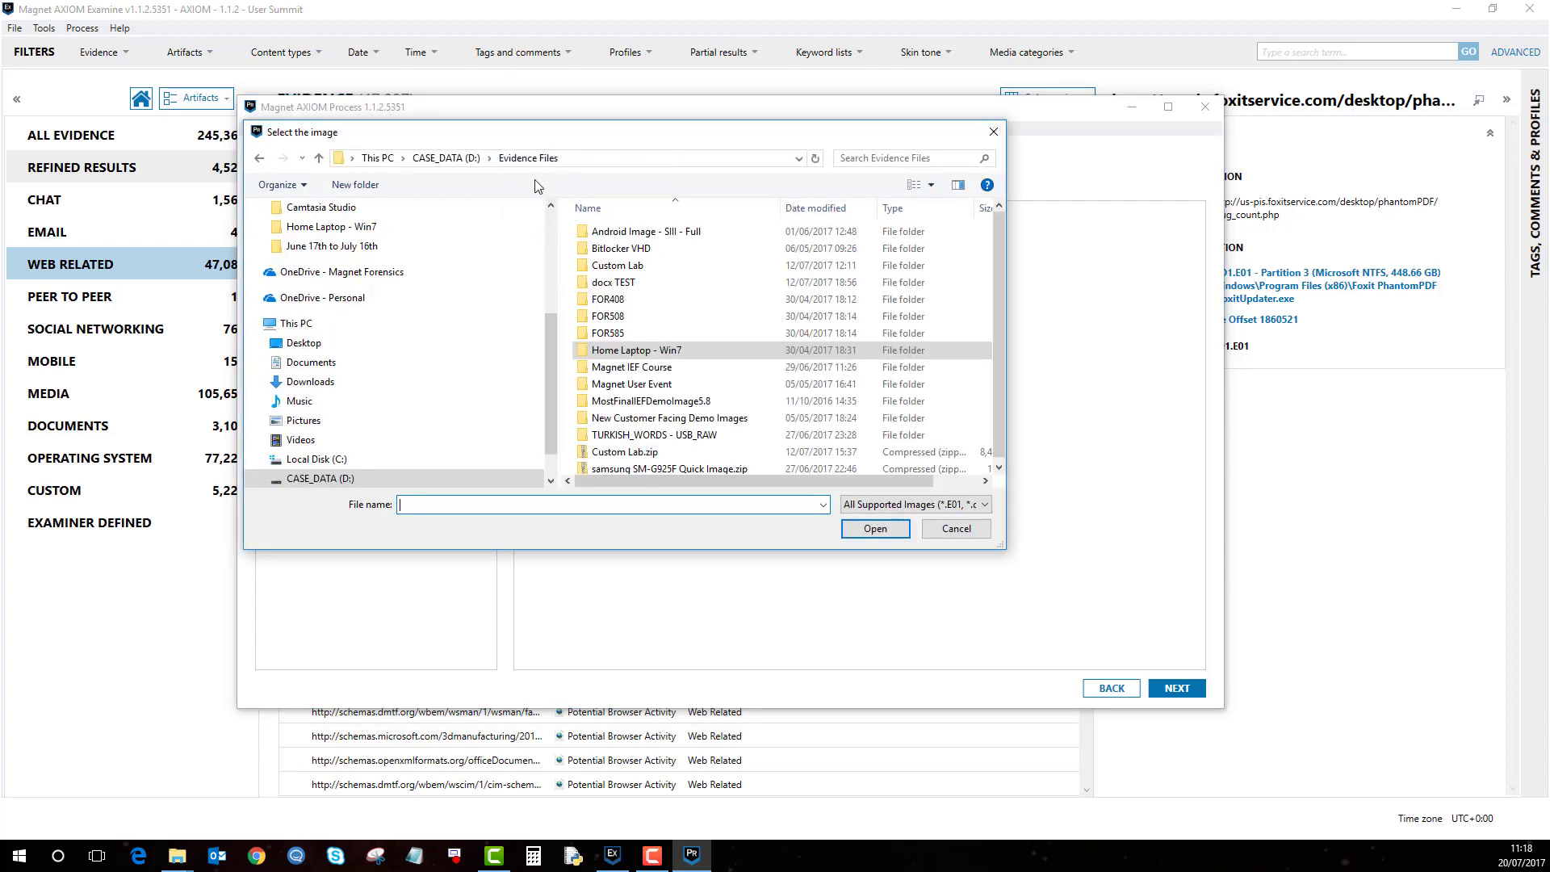
- Choose image.raw from the Android Image - SIII - Full folder as the evidence image
double_click(644, 231)
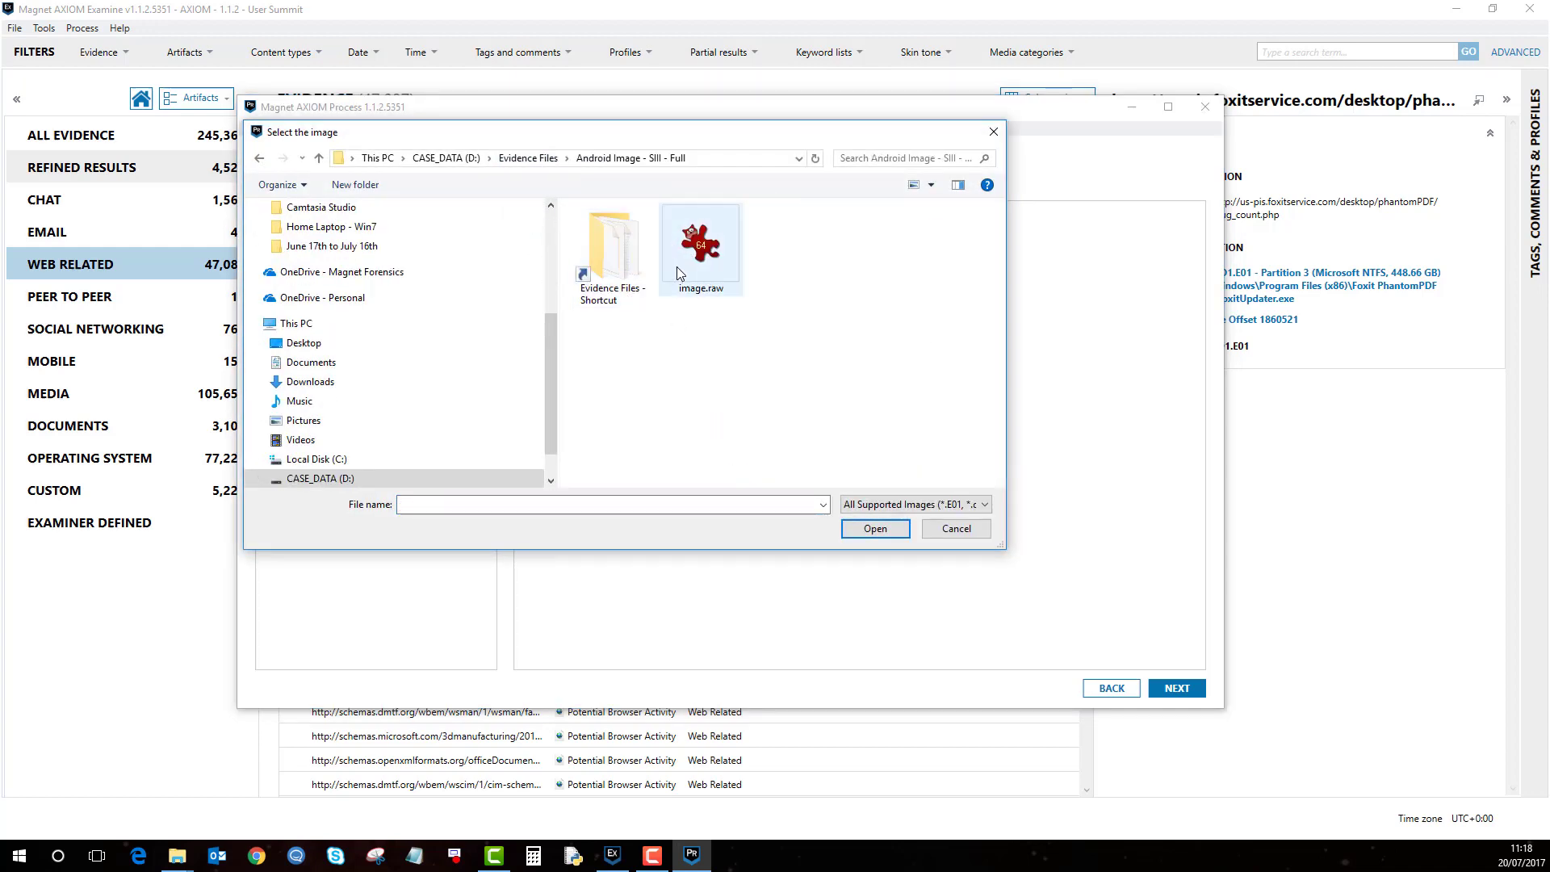
left_click(699, 241)
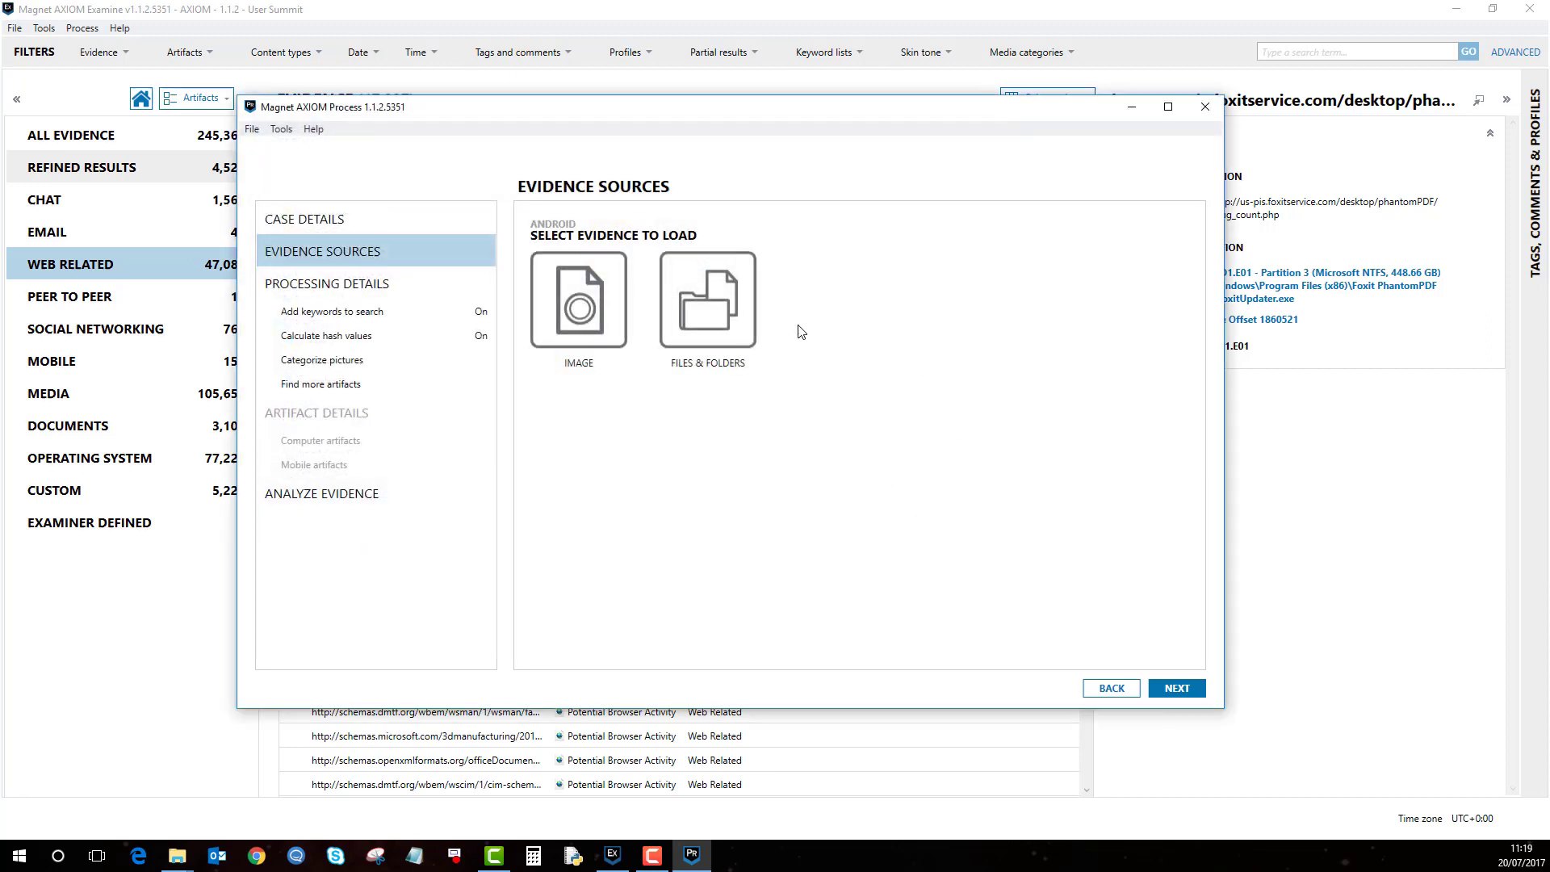
mouse_move(991, 384)
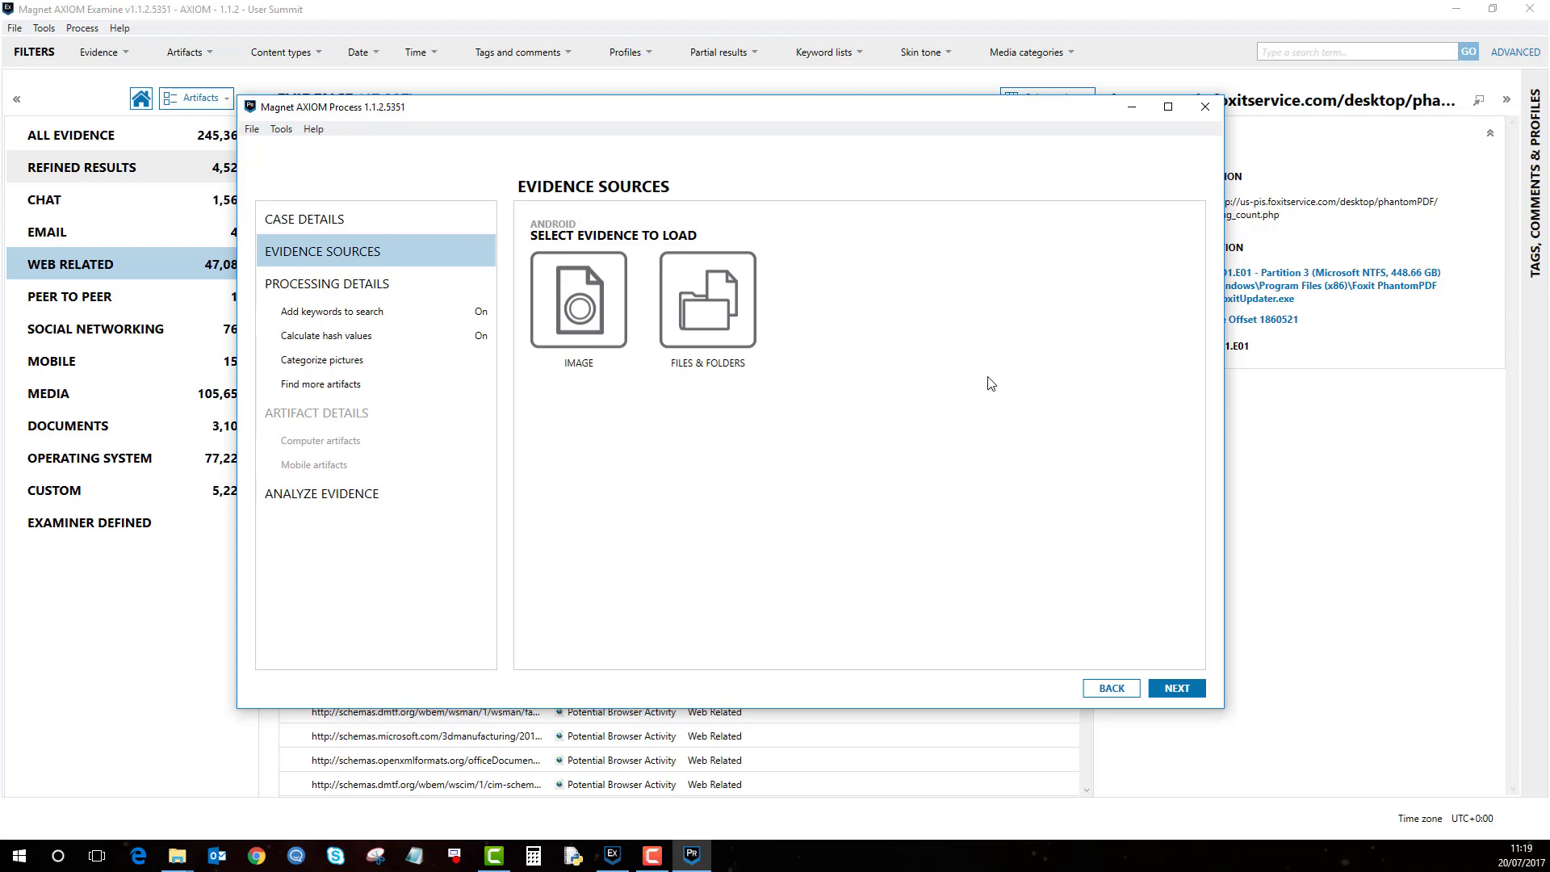